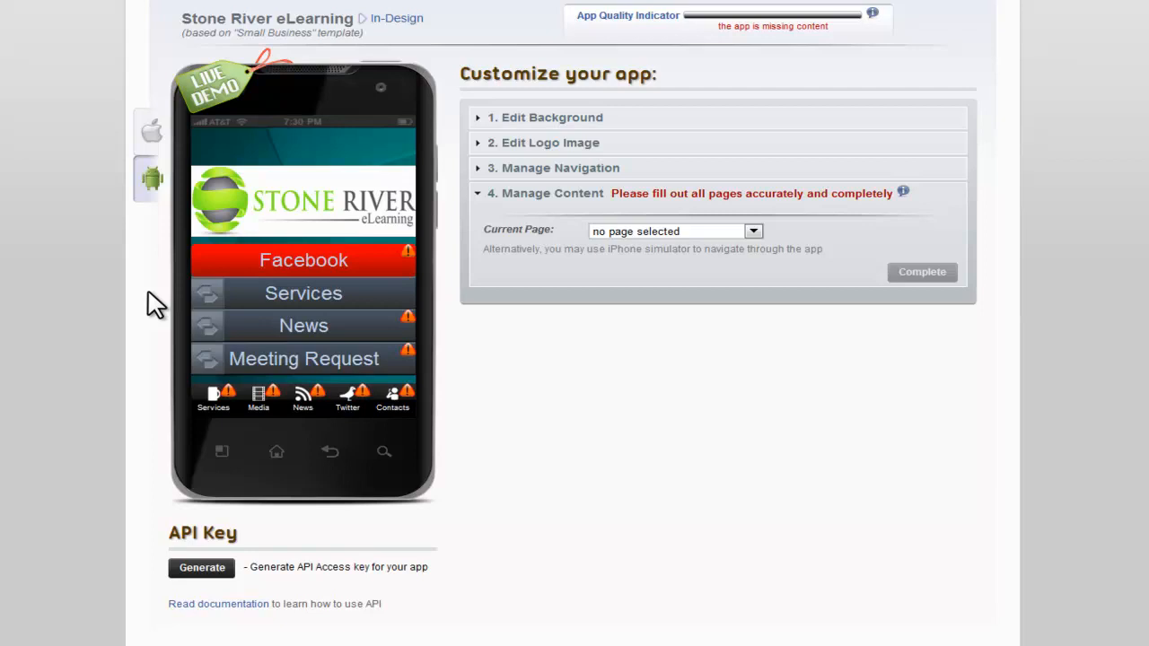
pyautogui.moveTo(303, 270)
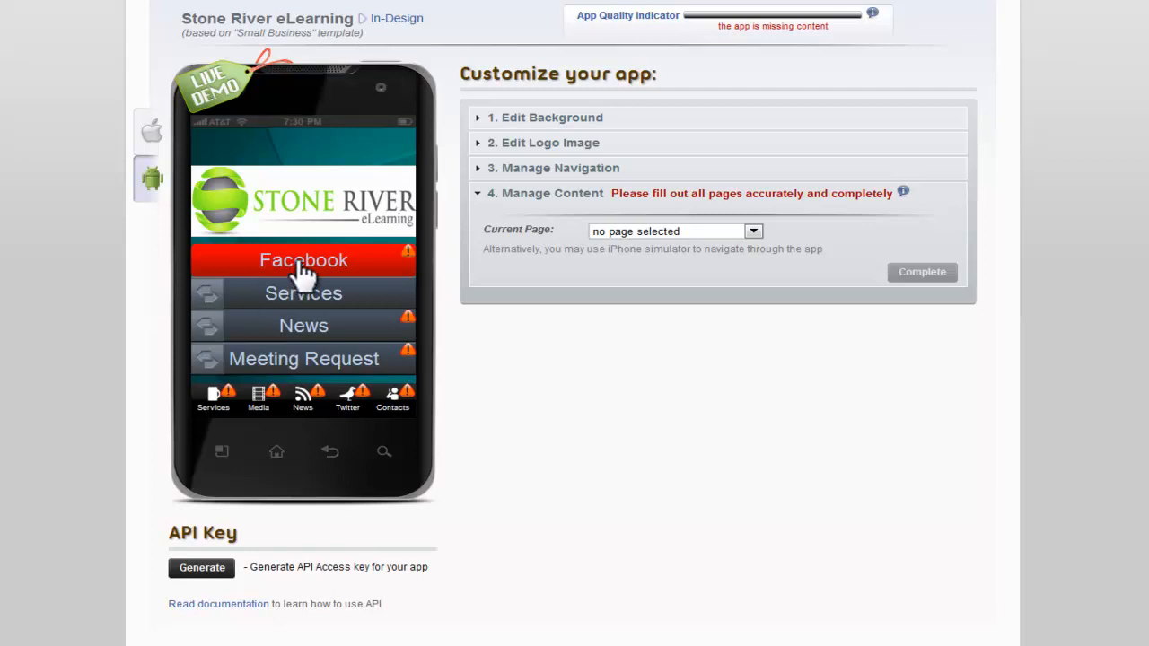
# Step: Load the Facebook page's Manage Content settings and select its empty wall URL field
pyautogui.click(301, 260)
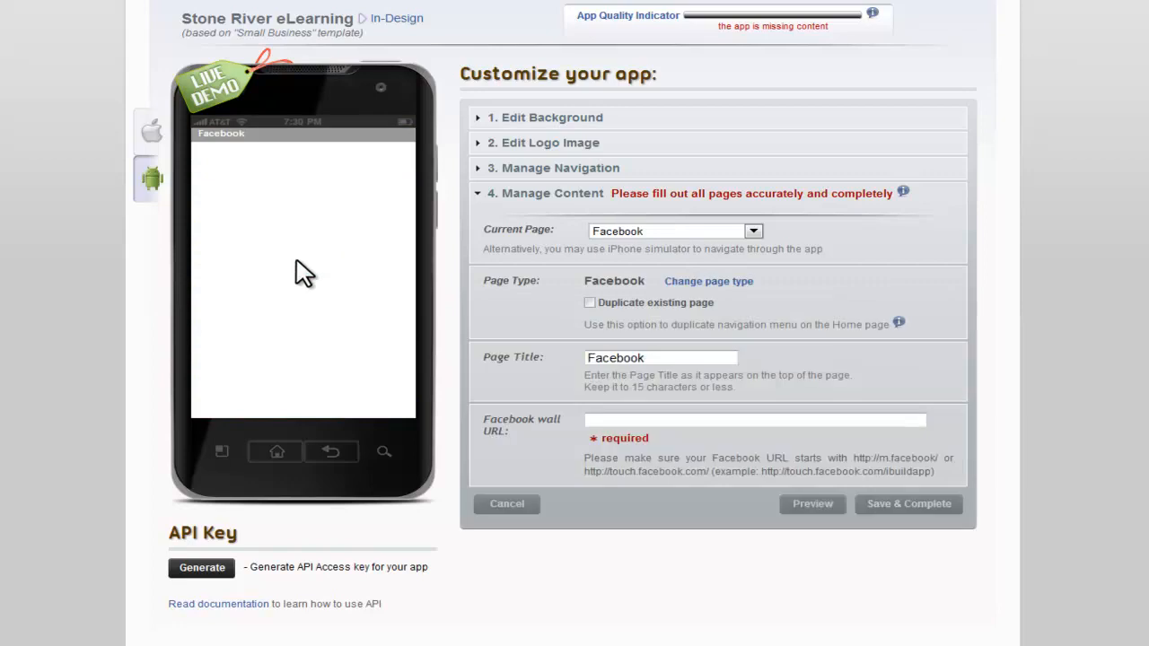
pyautogui.moveTo(794, 253)
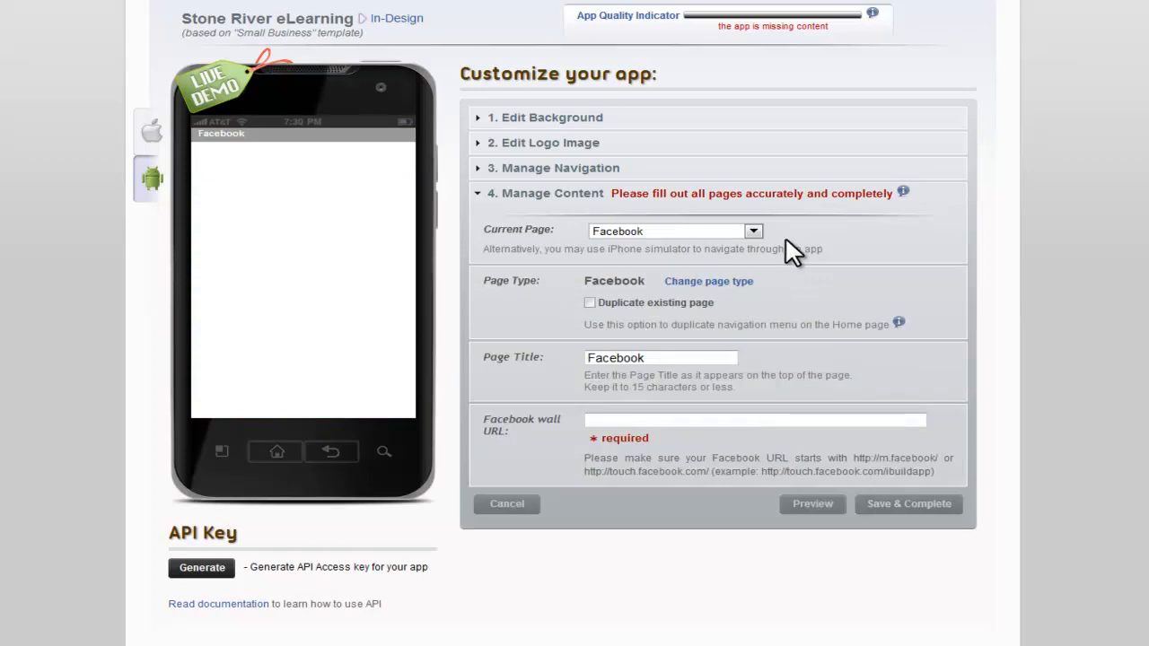
pyautogui.moveTo(639, 247)
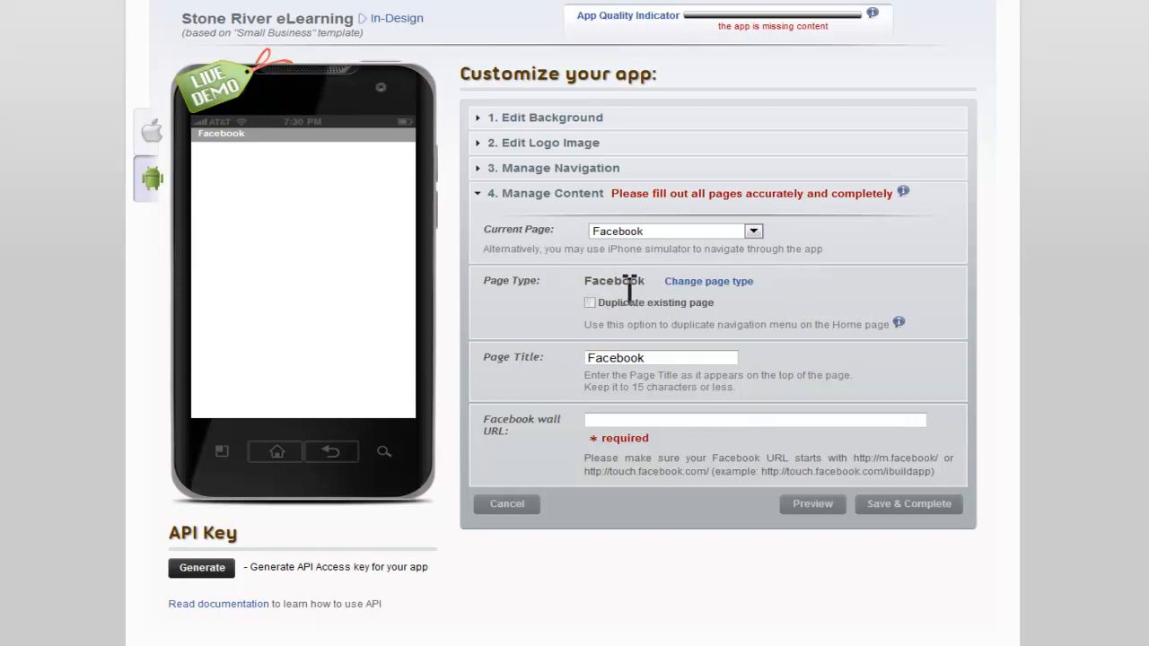
pyautogui.tripleClick(661, 358)
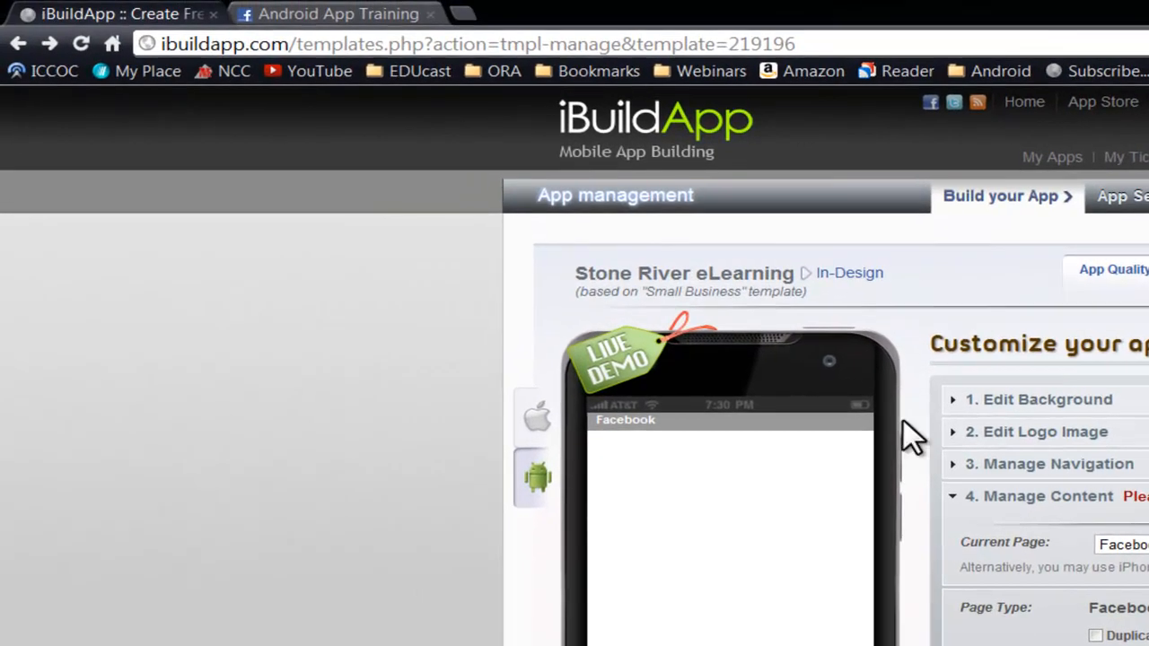
# Step: Copy the Android App Training page address from Facebook and return to iBuildApp
pyautogui.click(338, 15)
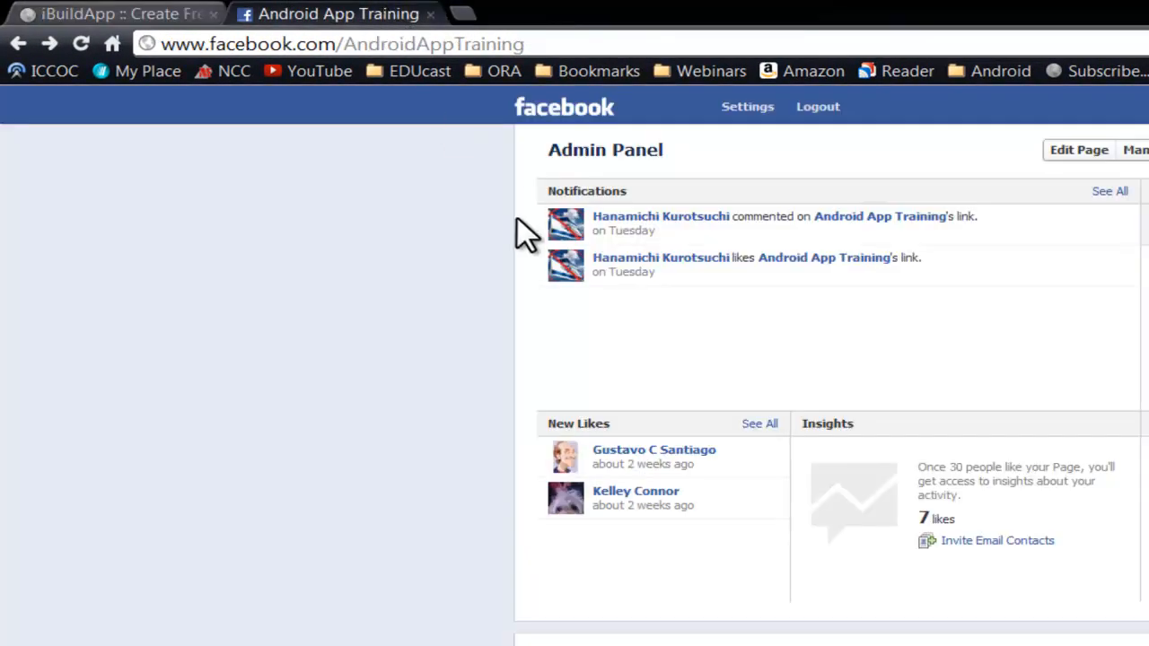
pyautogui.click(359, 43)
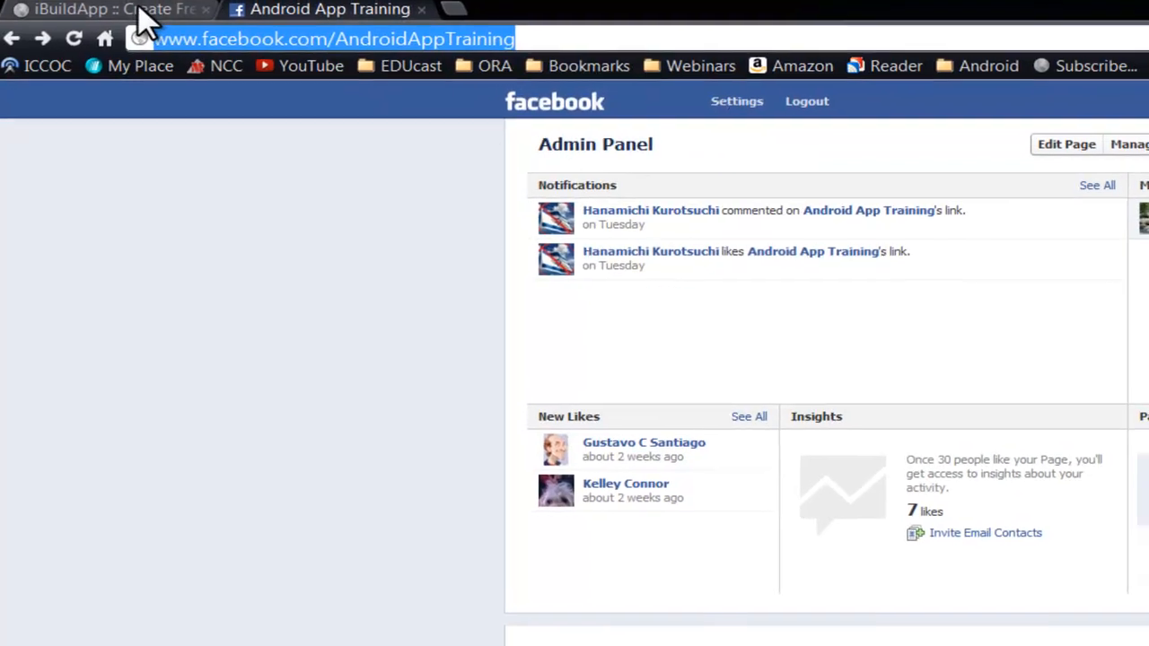
pyautogui.click(108, 9)
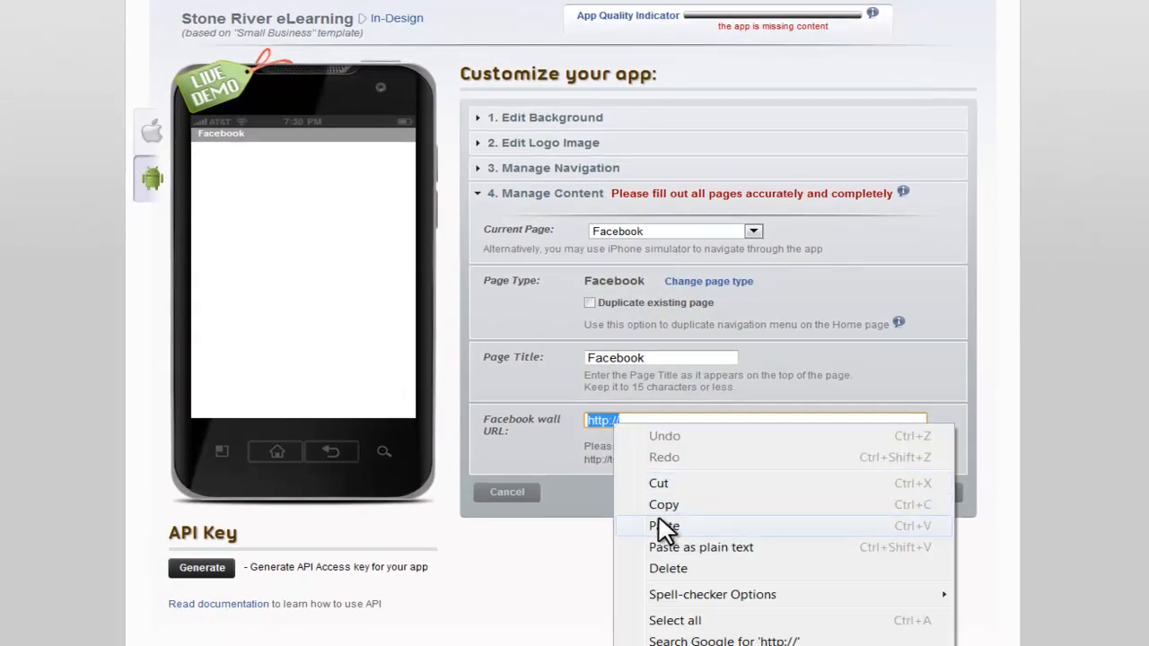
# Step: Paste the address into the wall URL and change www to touch.facebook.com/AndroidAppTraining
pyautogui.click(665, 524)
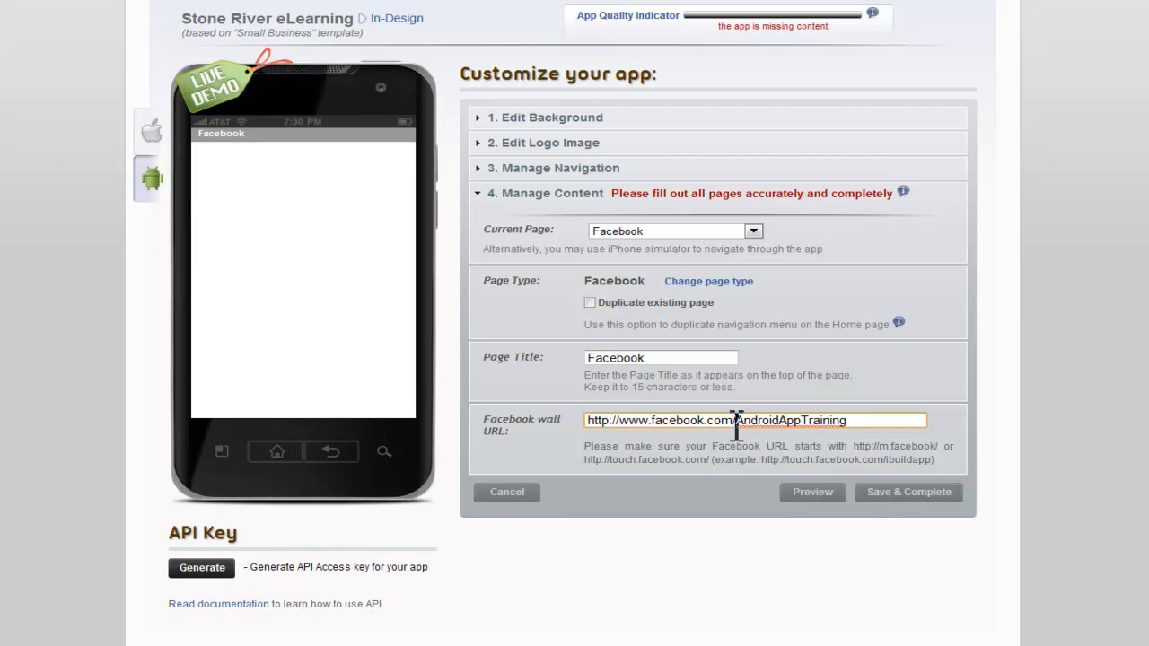
pyautogui.moveTo(843, 466)
pyautogui.write('touch')
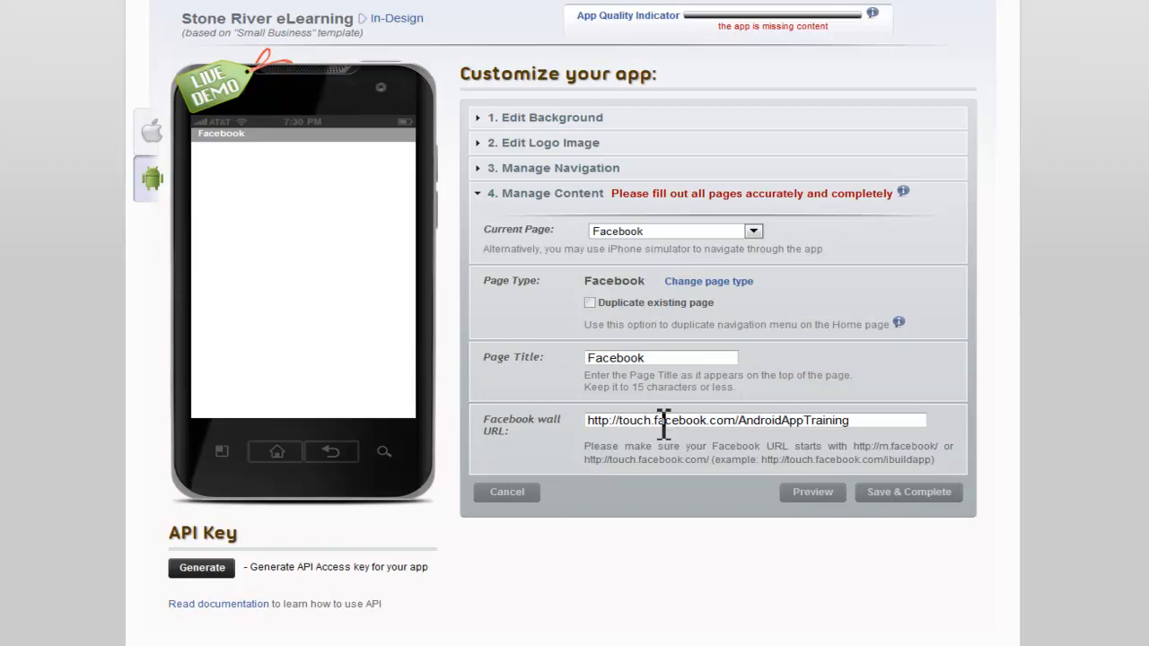
pyautogui.doubleClick(632, 420)
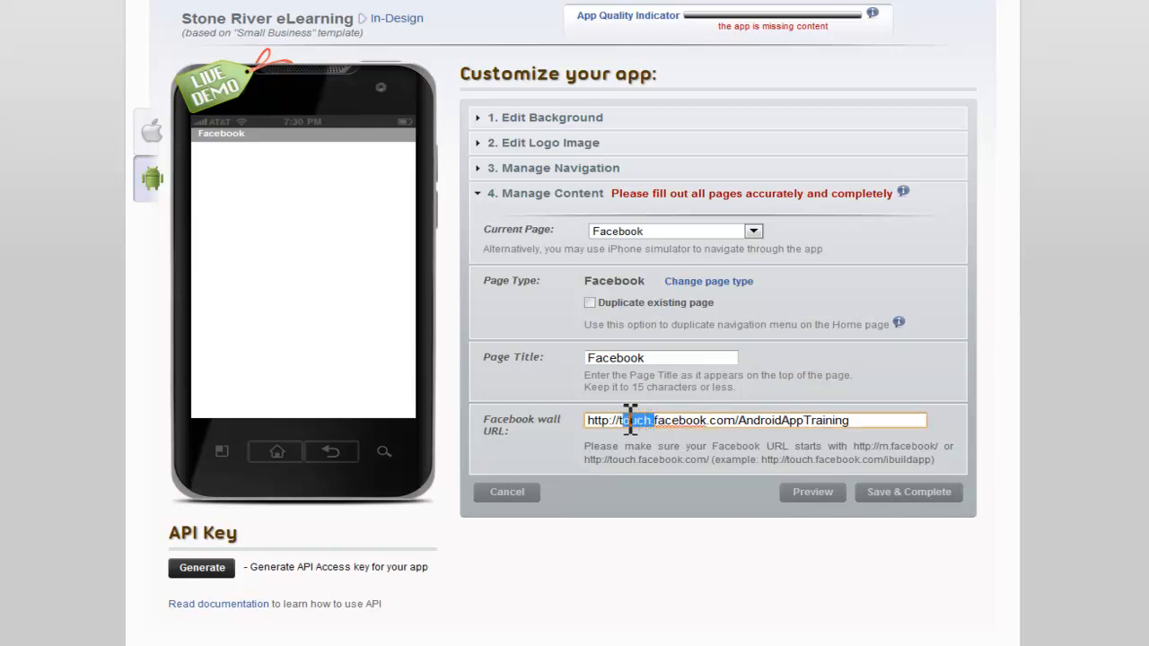
pyautogui.doubleClick(636, 420)
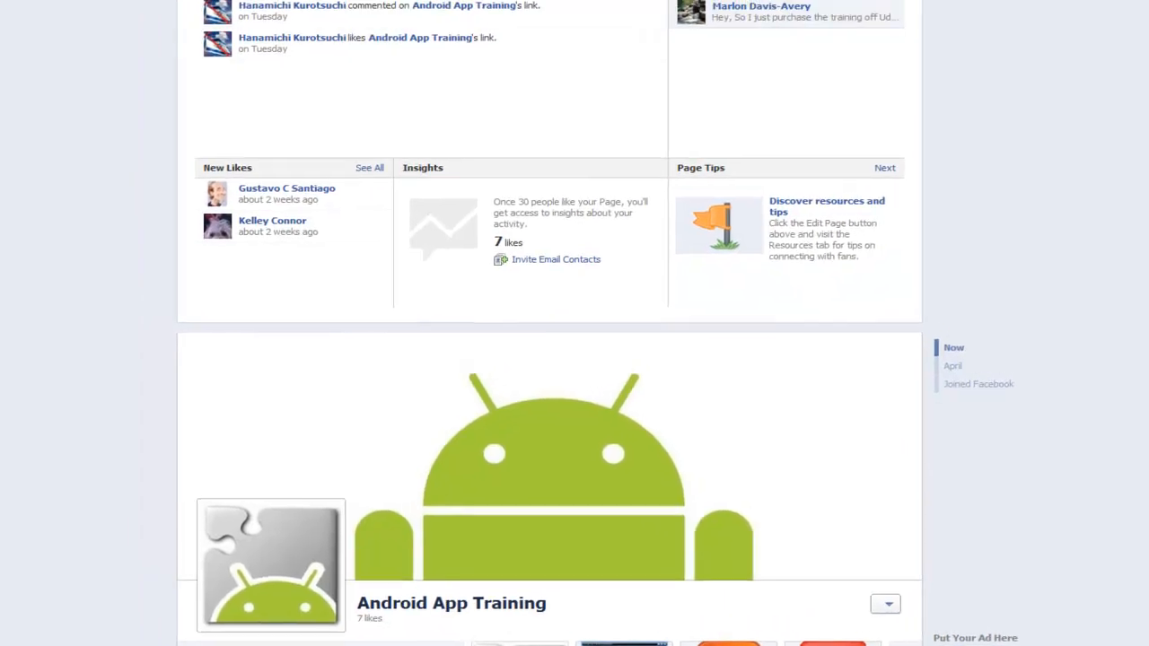
pyautogui.scroll(3)
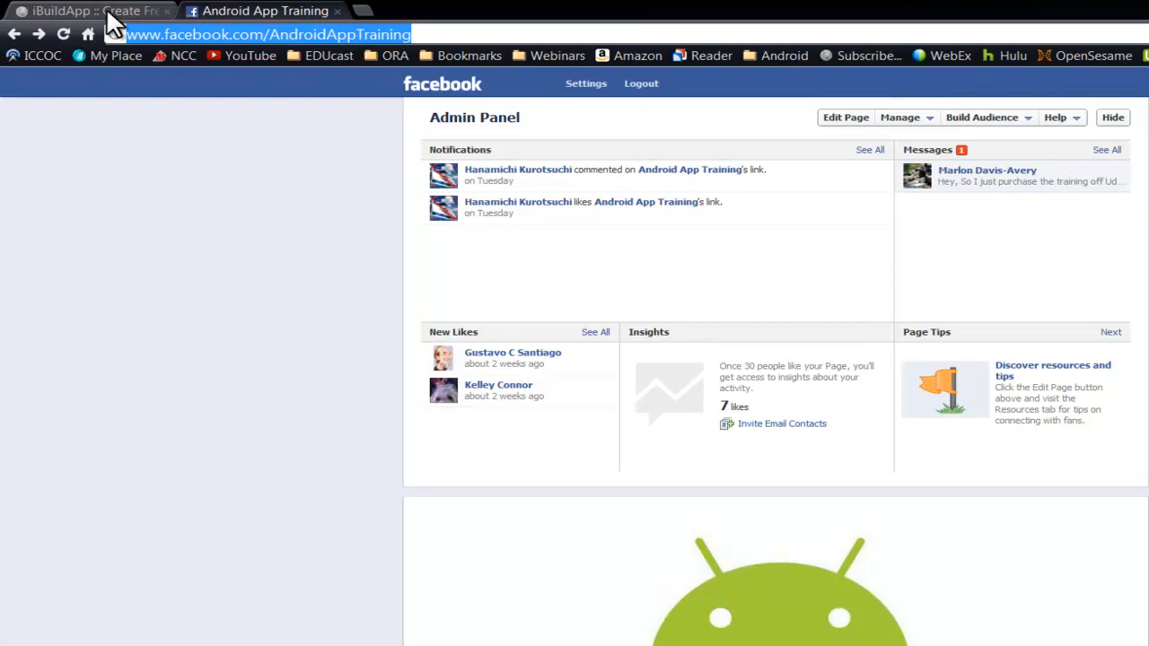
pyautogui.click(90, 11)
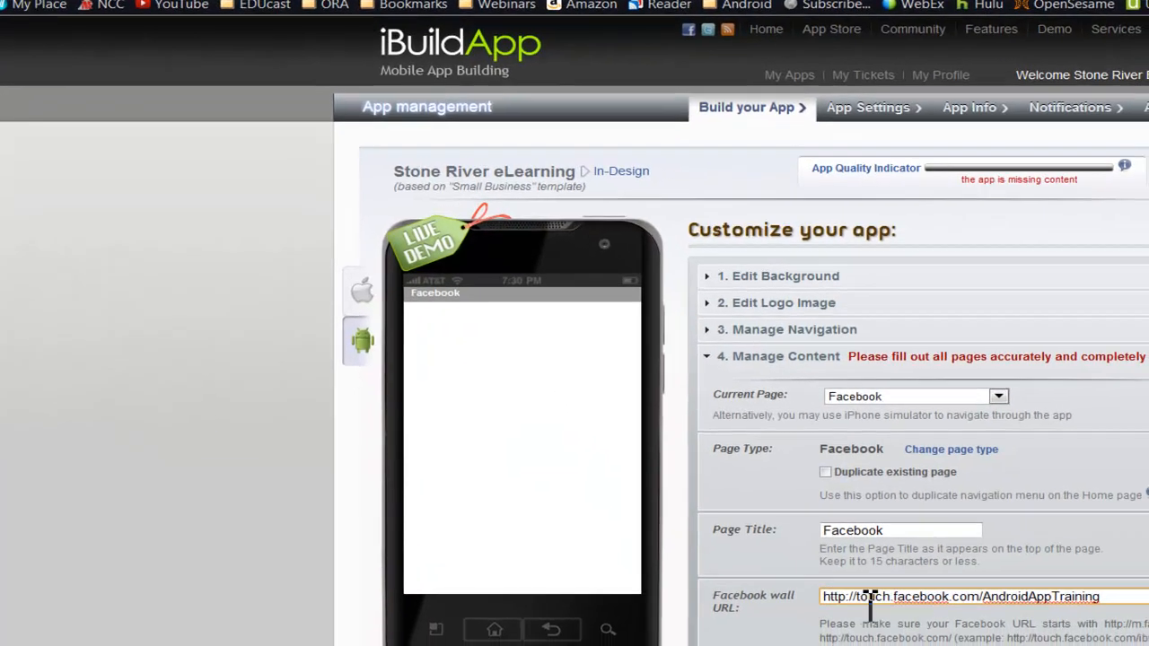
pyautogui.scroll(-3)
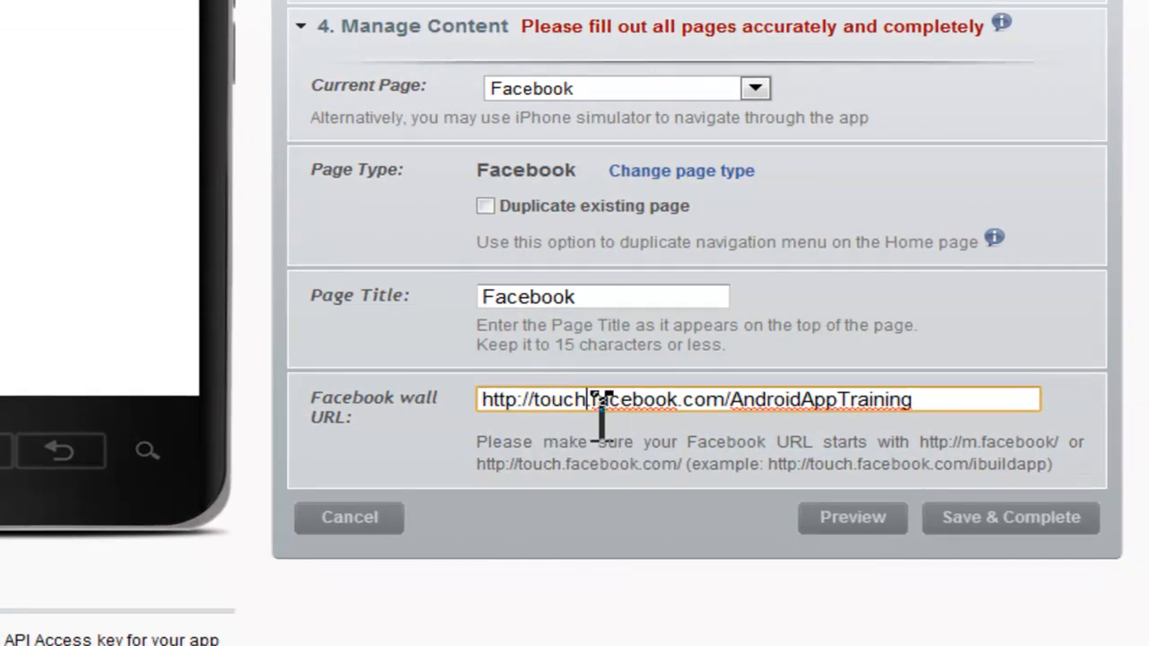
pyautogui.doubleClick(564, 399)
pyautogui.write('m')
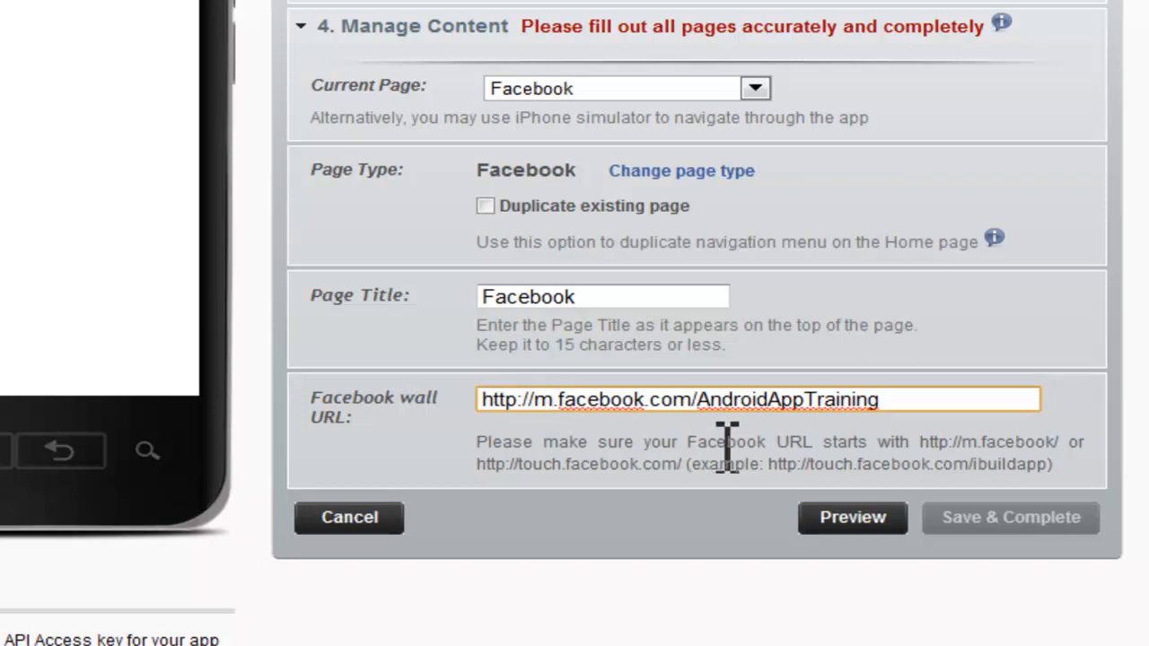
pyautogui.tripleClick(678, 398)
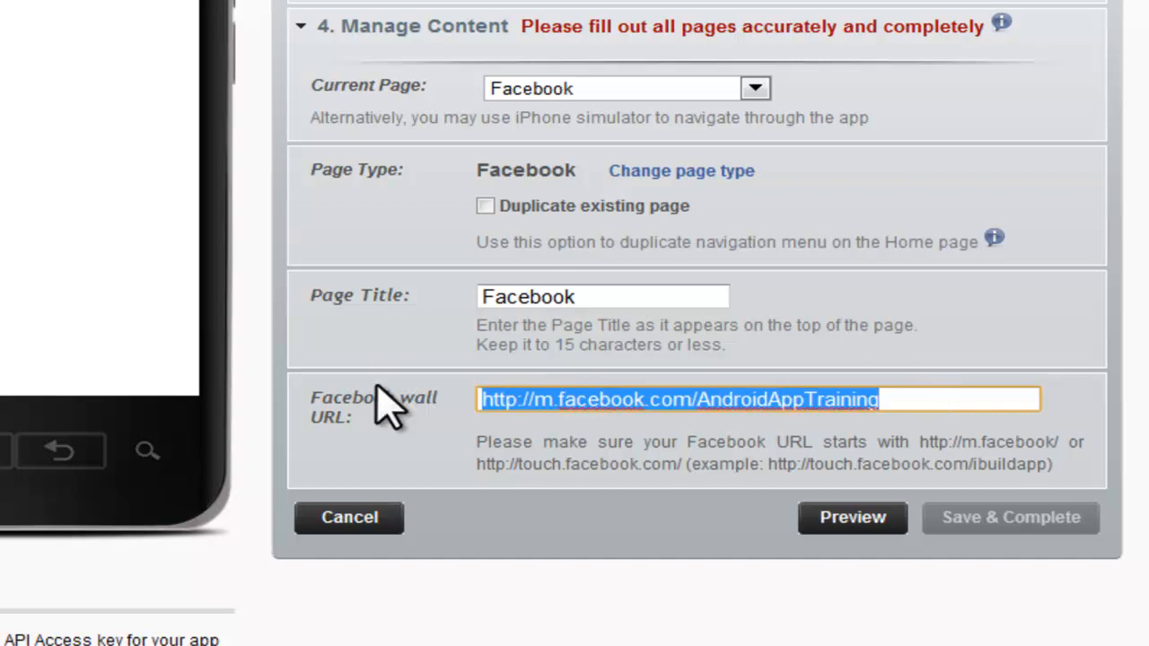
pyautogui.write('http://www.facebook.com/AndroidAppTraining')
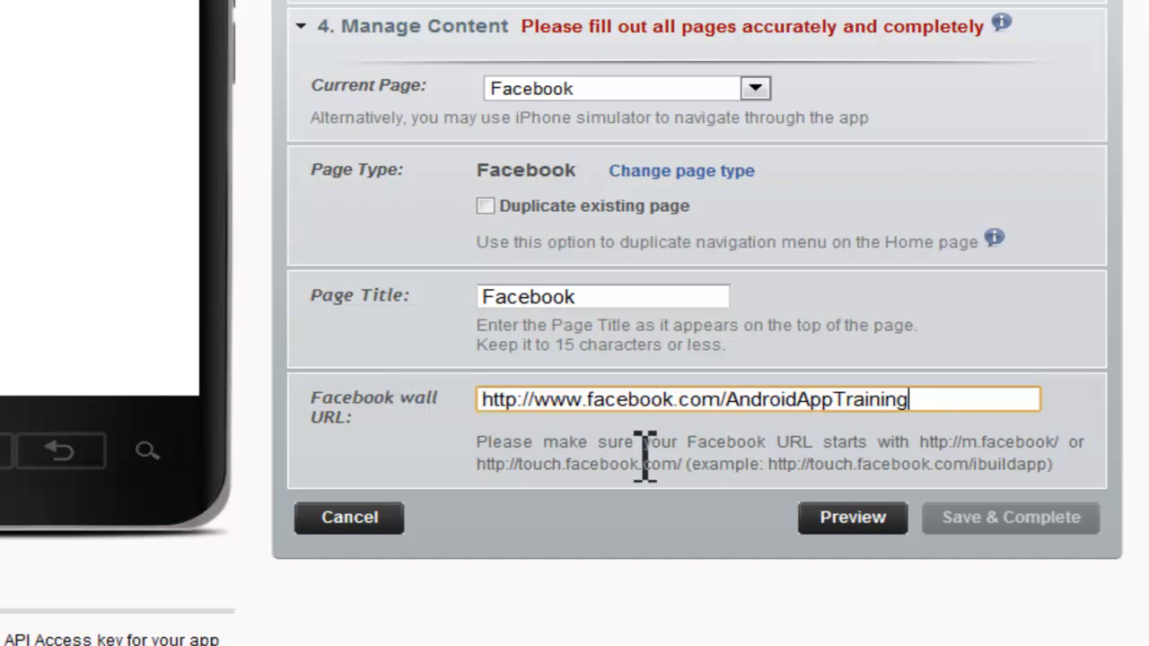
pyautogui.write('http://touch.facebook.com/AndroidAppTraining')
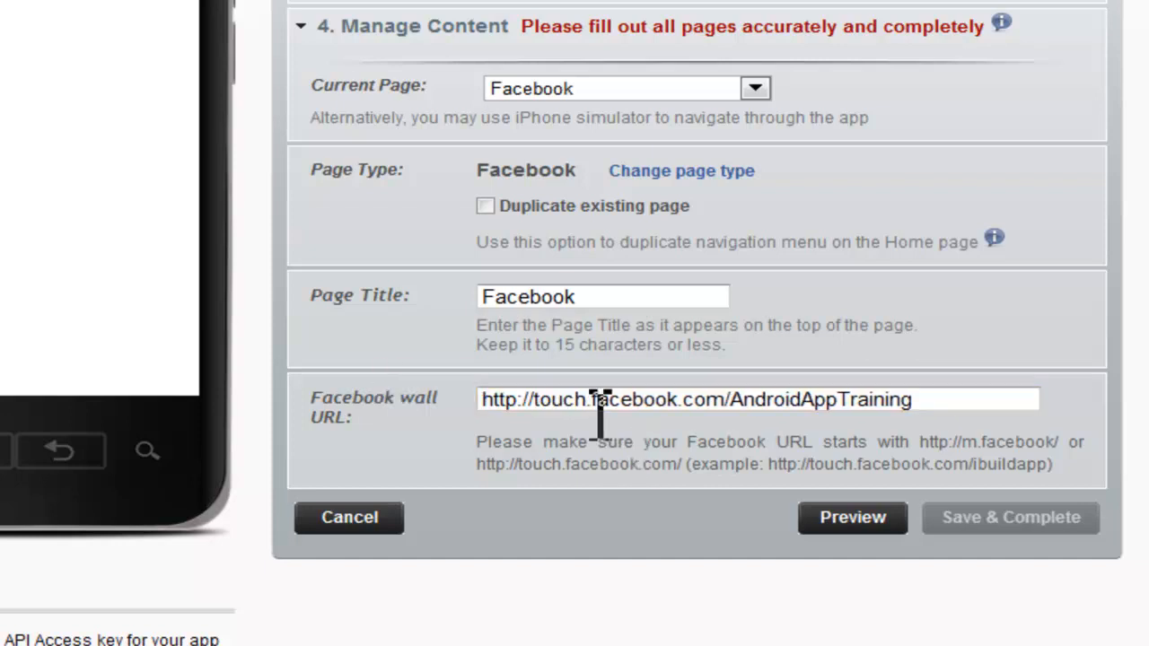
pyautogui.moveTo(553, 440)
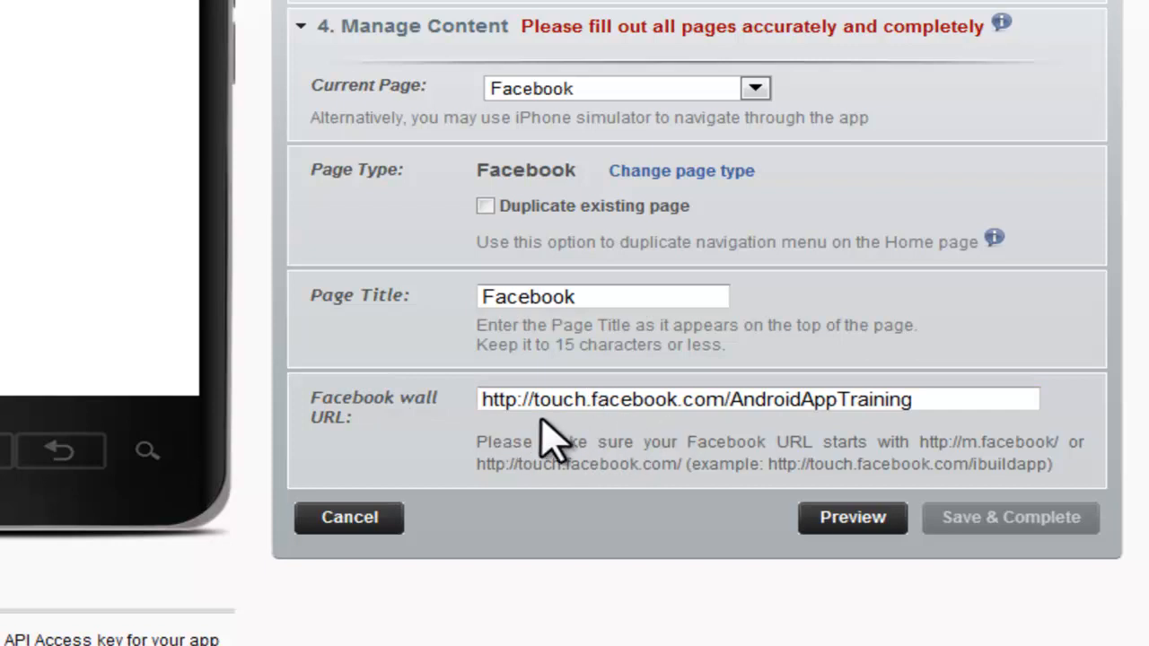
pyautogui.moveTo(763, 464)
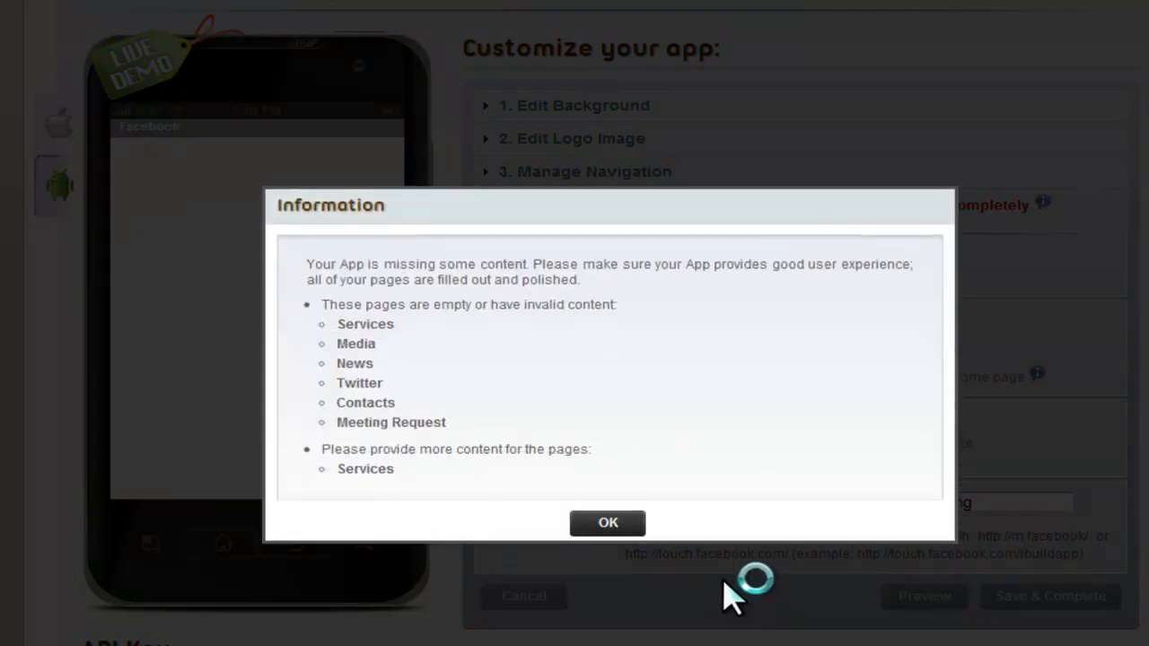
pyautogui.click(606, 522)
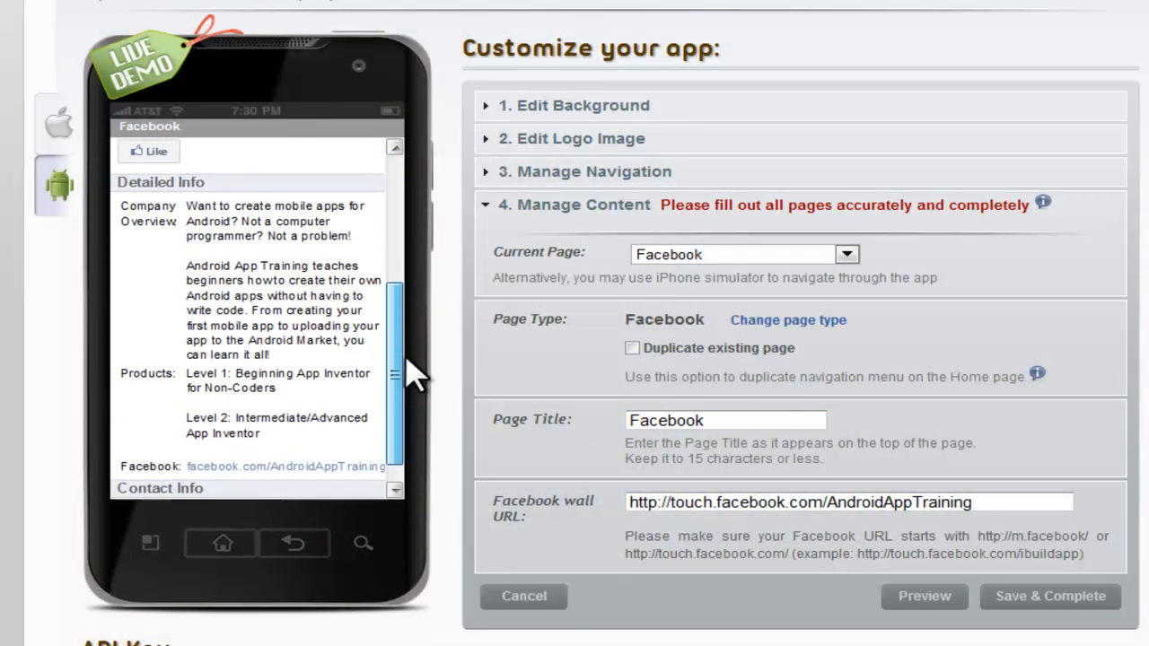
# Step: Scroll the emulator preview back to the Android App Training header and Like button
pyautogui.scroll(3)
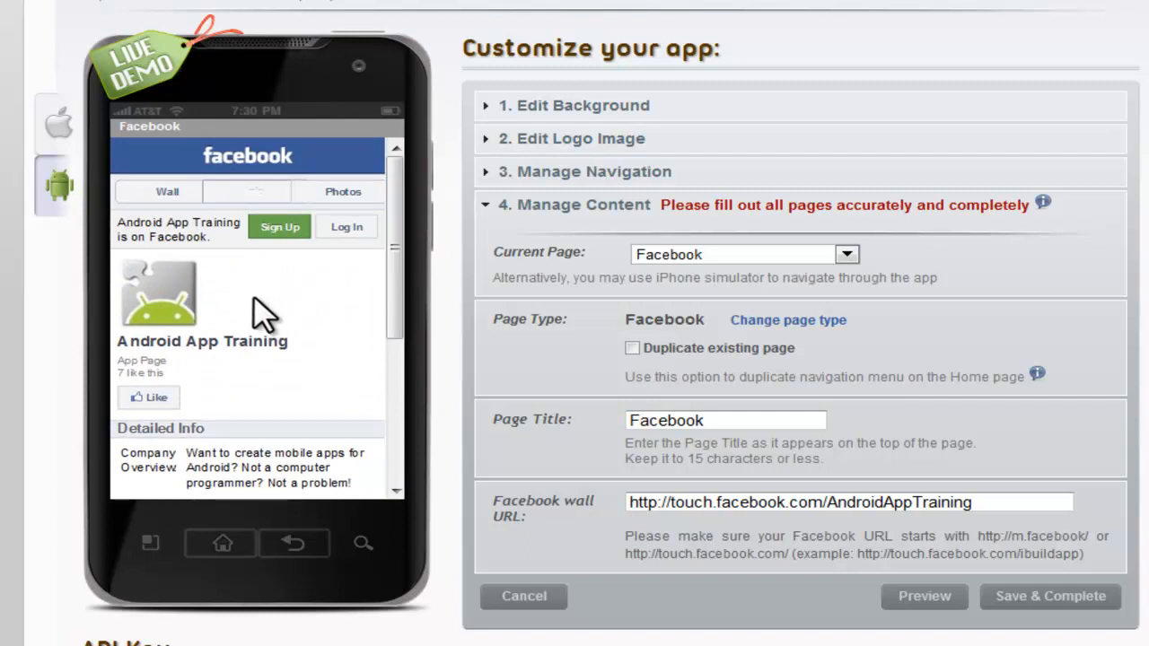
pyautogui.moveTo(183, 207)
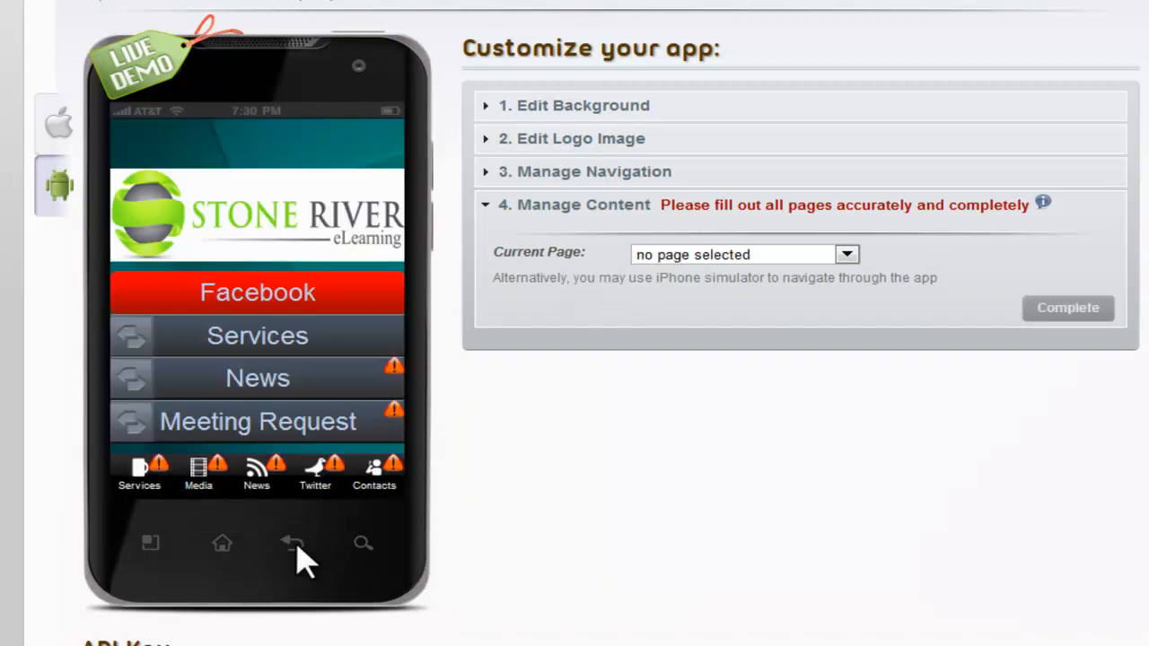
pyautogui.moveTo(524, 502)
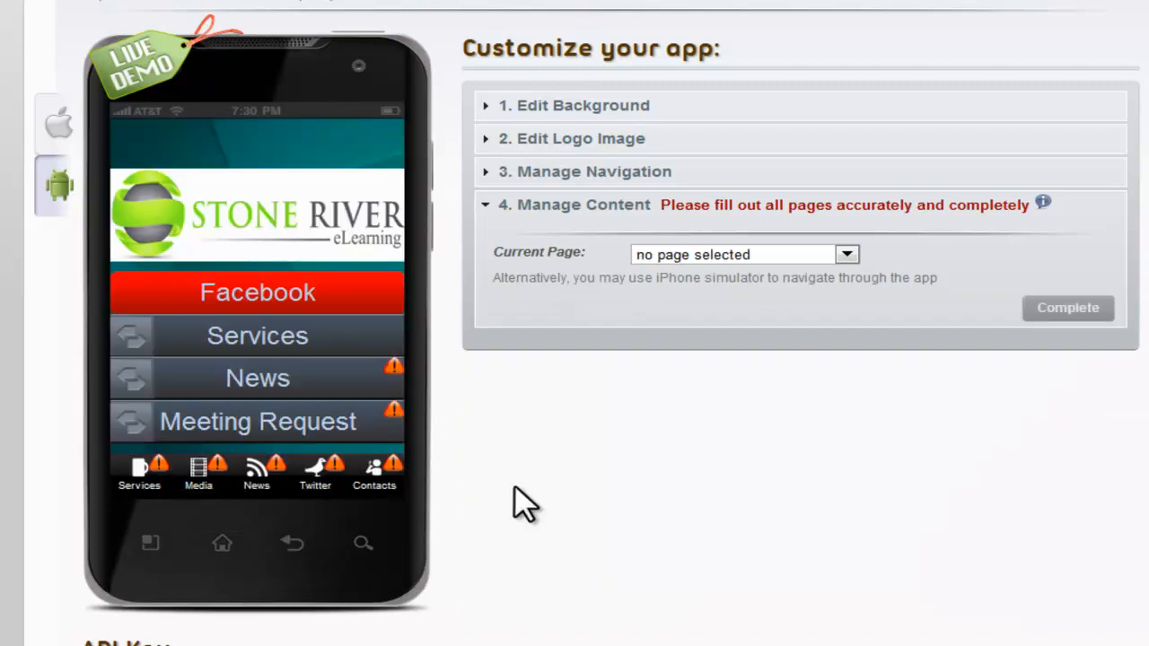